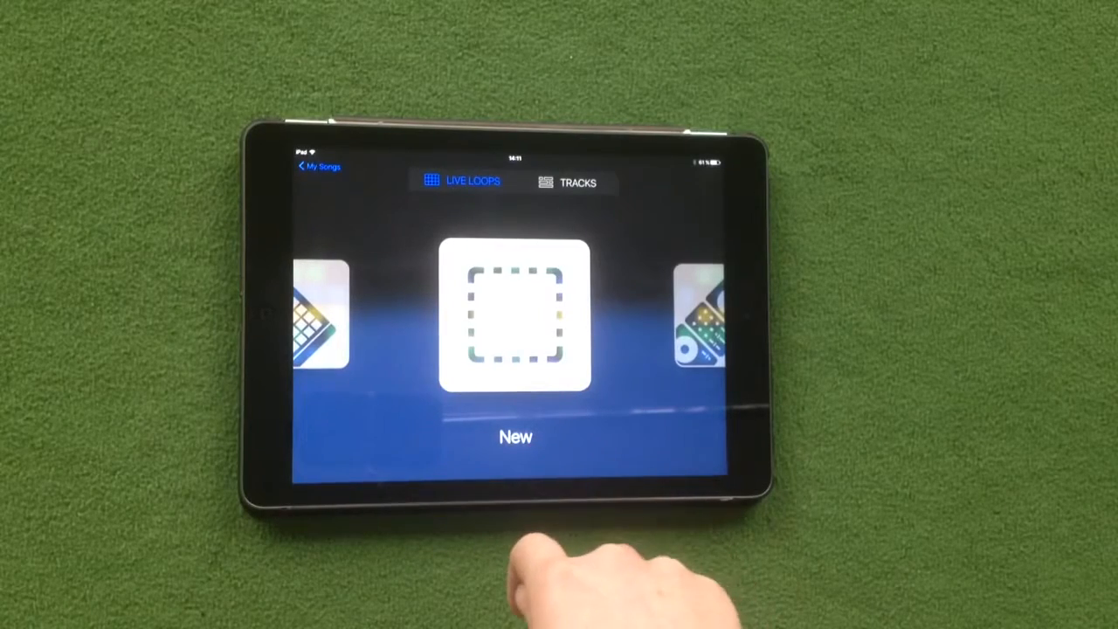
pyautogui.moveTo(559, 568)
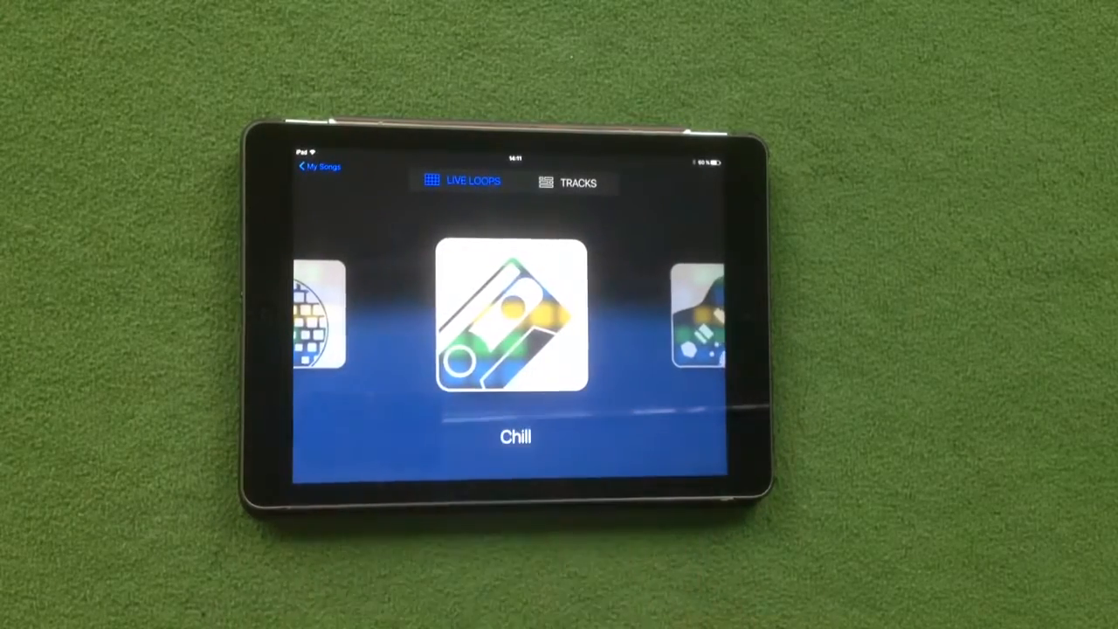
# - Start a new song from the Chill Live Loops template
pyautogui.click(513, 316)
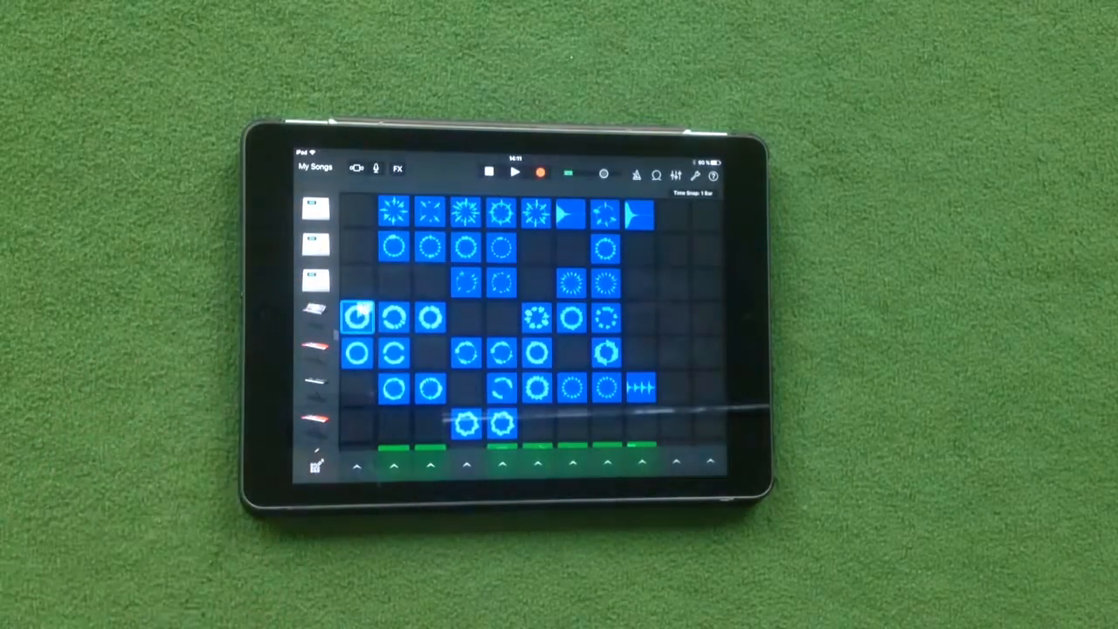
# - Trigger a column of Chill loop cells so the loops play together
pyautogui.click(356, 317)
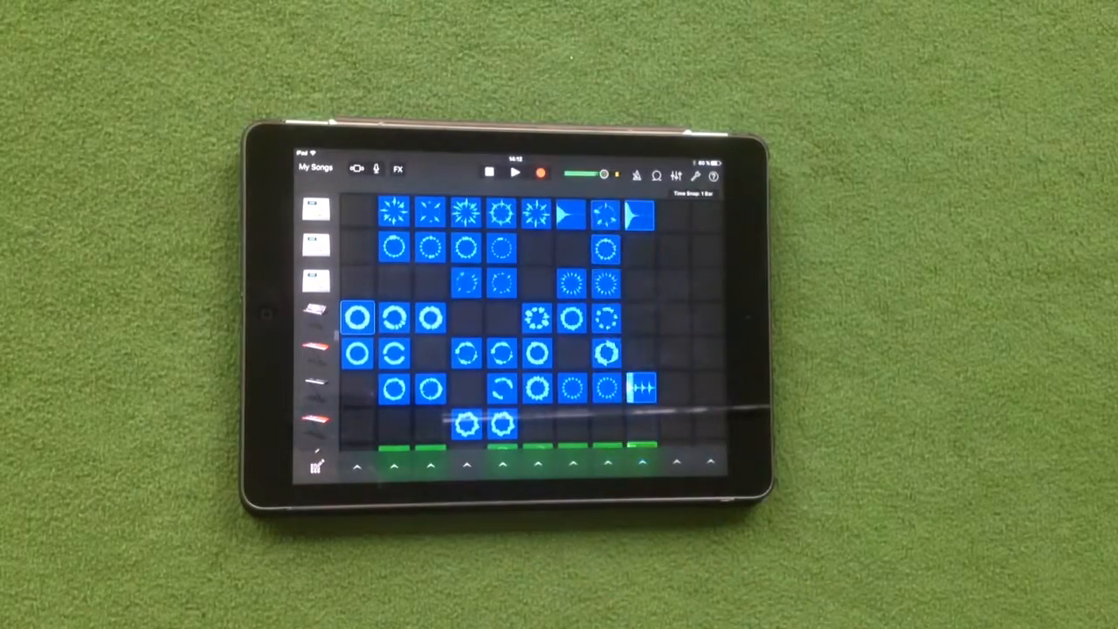
# - Record a Chill loop performance and view it as regions in the Tracks view
pyautogui.click(640, 214)
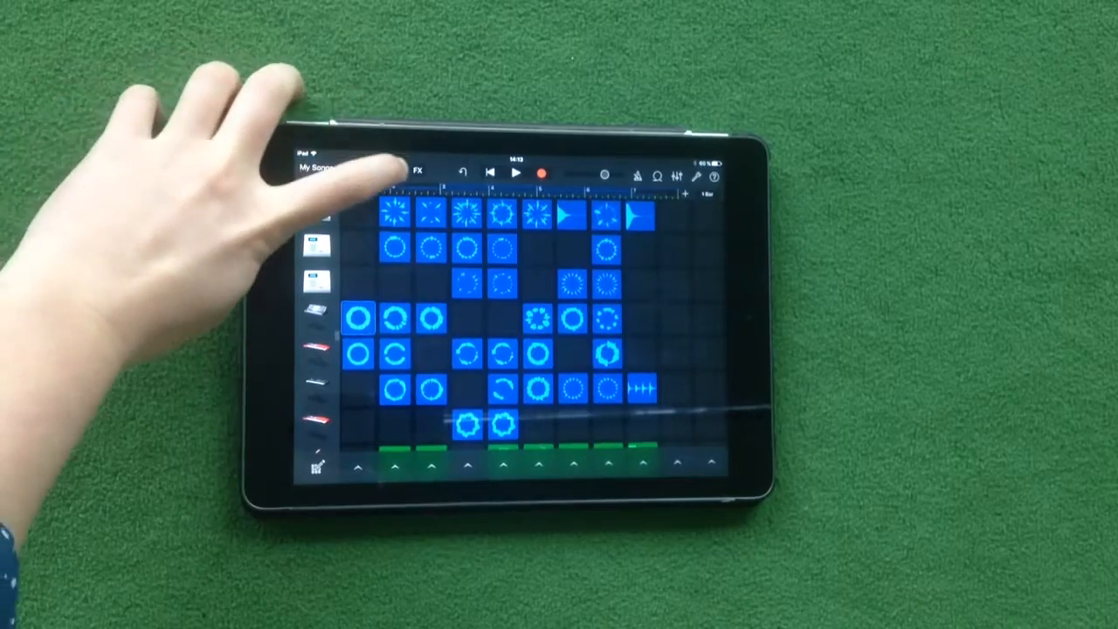
pyautogui.click(398, 169)
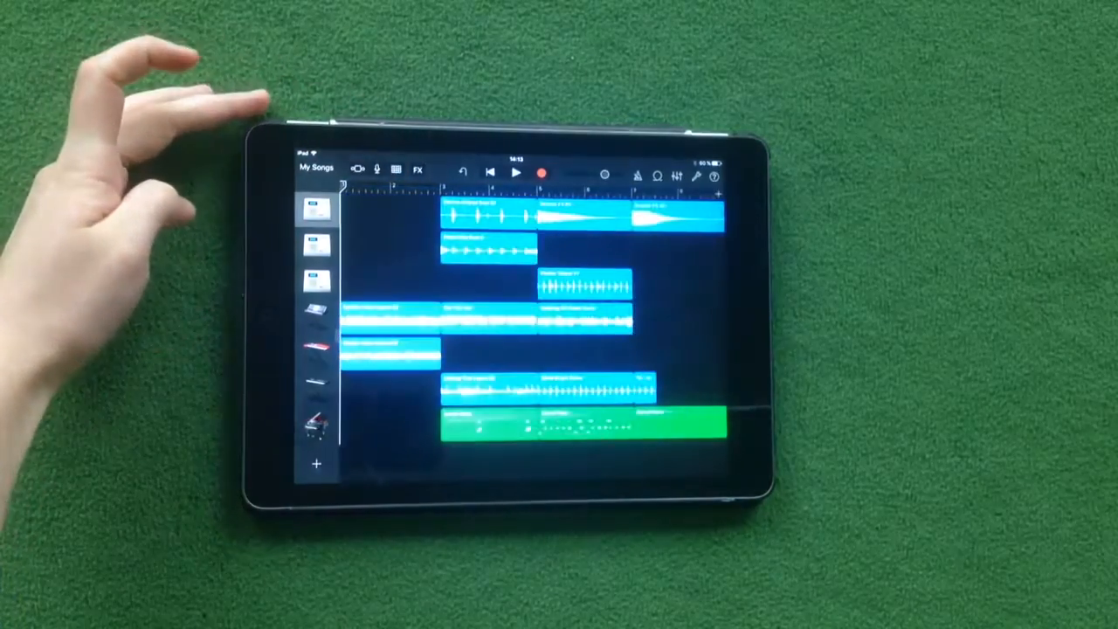